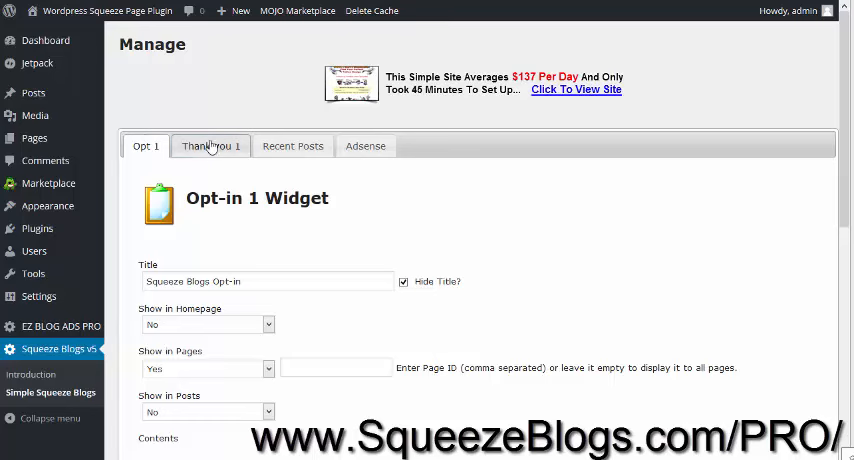
Review the Thank You 1, Recent Posts and Adsense widget settings, including the post-count choices.
left_click(210, 146)
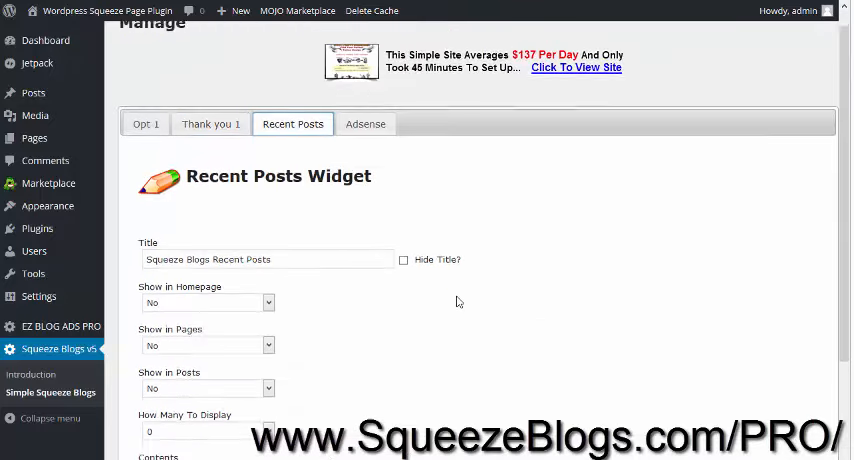
left_click(208, 432)
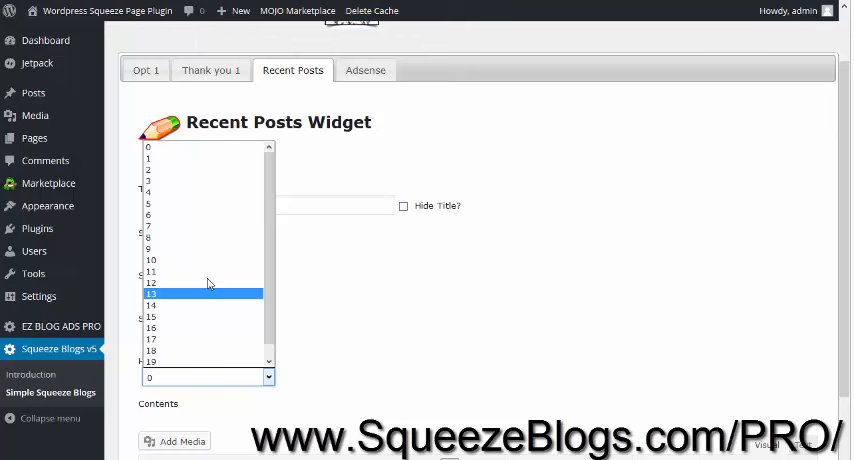
left_click(366, 70)
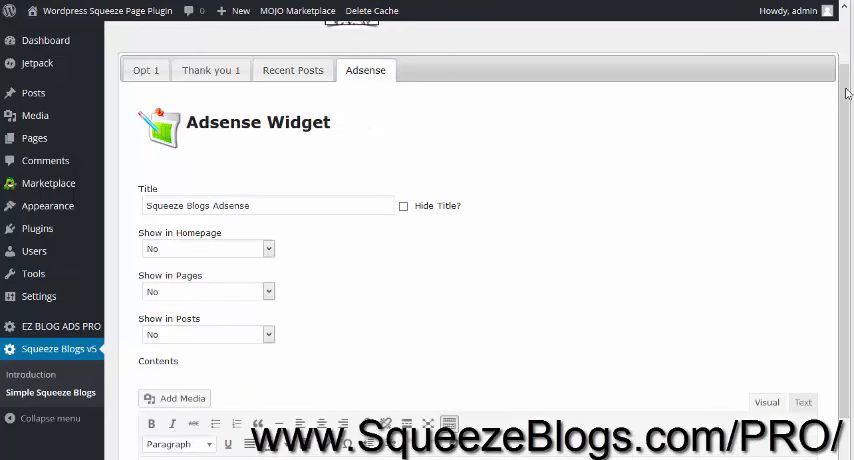
scroll("down", 3)
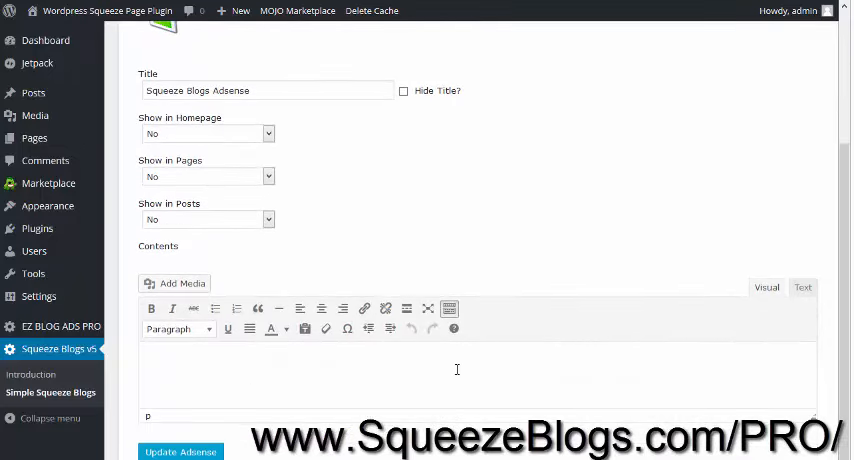
Return to the Opt-in 1 Widget settings form via the Opt-1 tab.
left_click(146, 146)
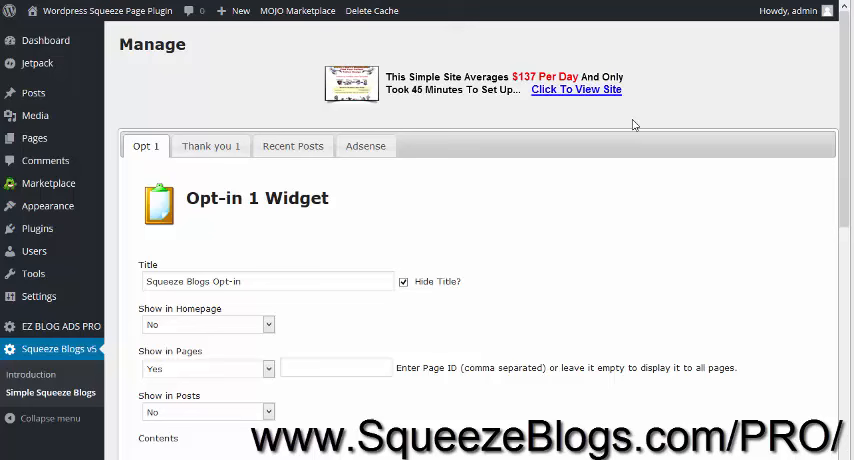
mouse_move(210, 180)
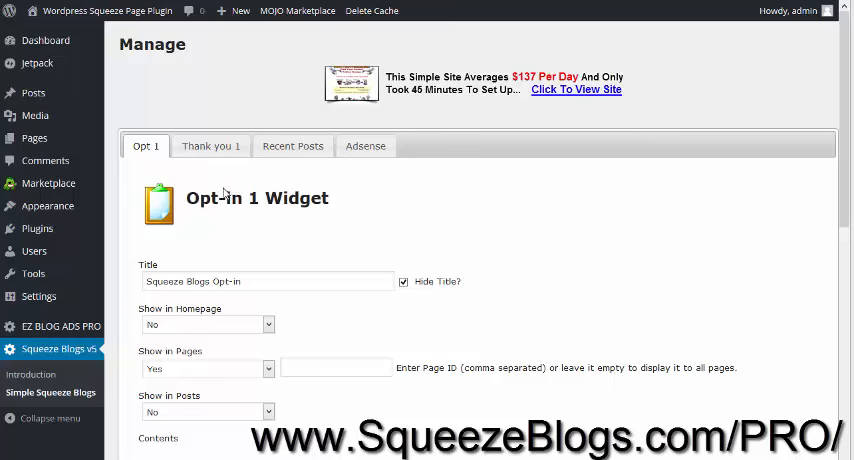
mouse_move(224, 192)
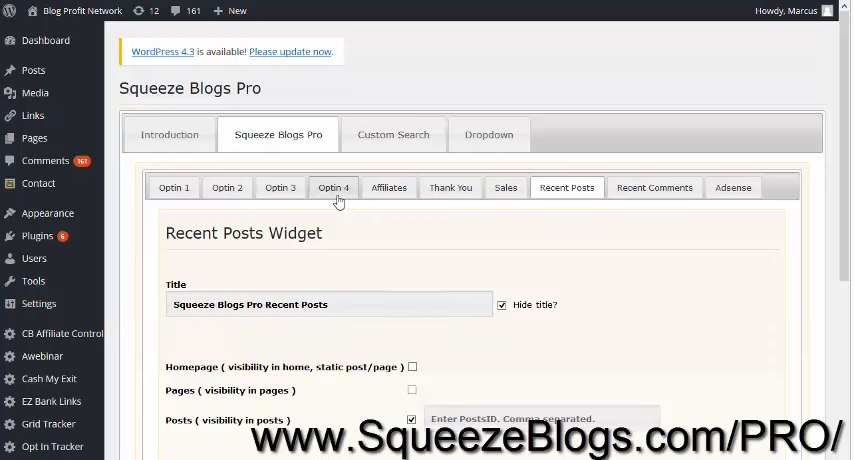
mouse_move(348, 200)
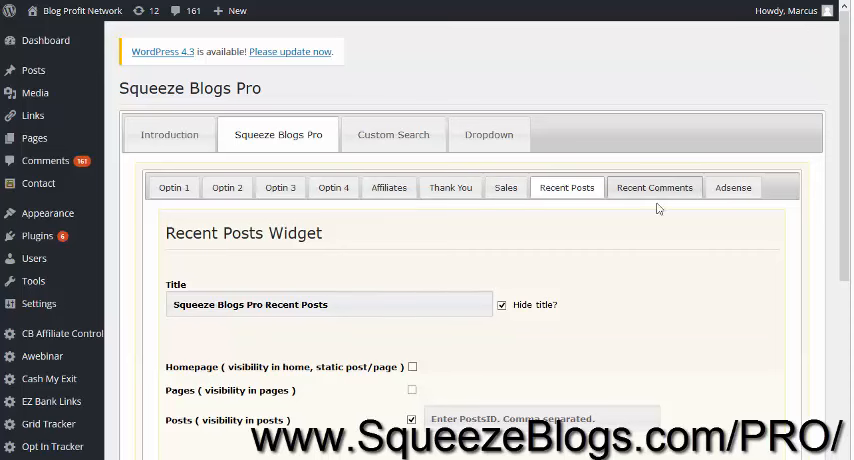
View the empty Custom Search and Dropdown manage pages, then return to the Pro widget settings.
left_click(392, 134)
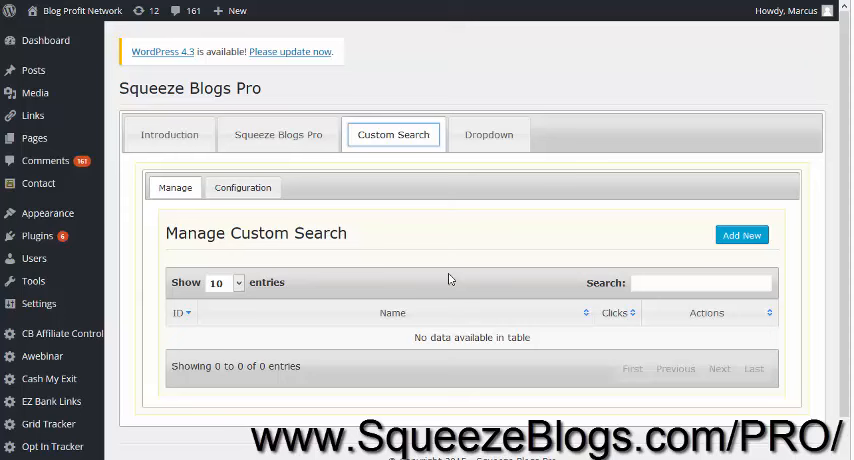
mouse_move(440, 282)
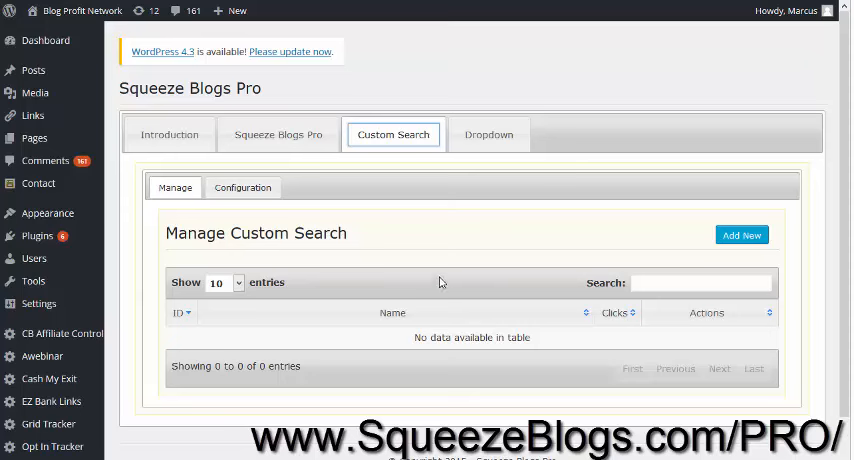
mouse_move(448, 280)
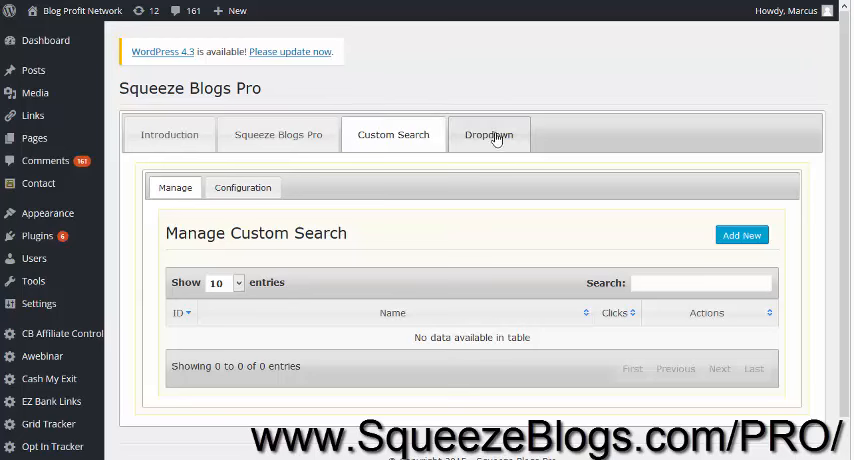
left_click(488, 134)
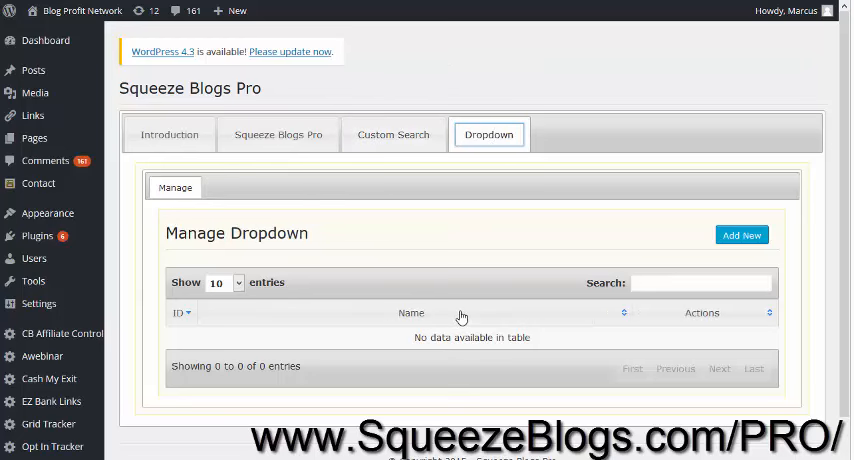
mouse_move(376, 328)
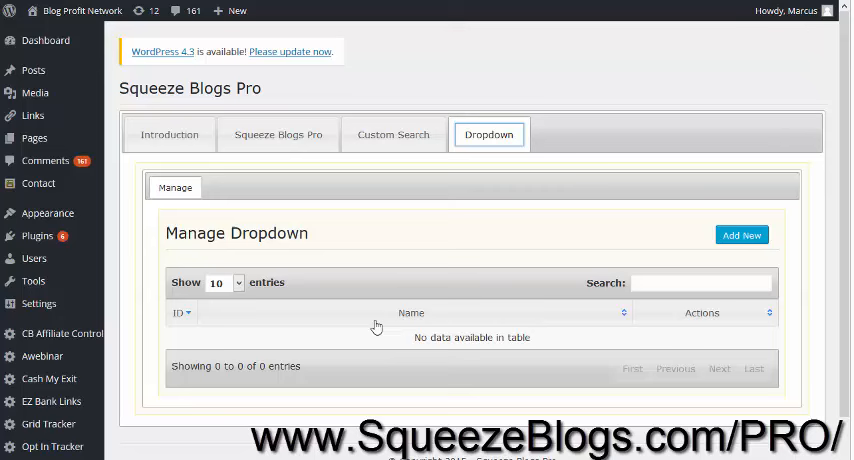
mouse_move(256, 164)
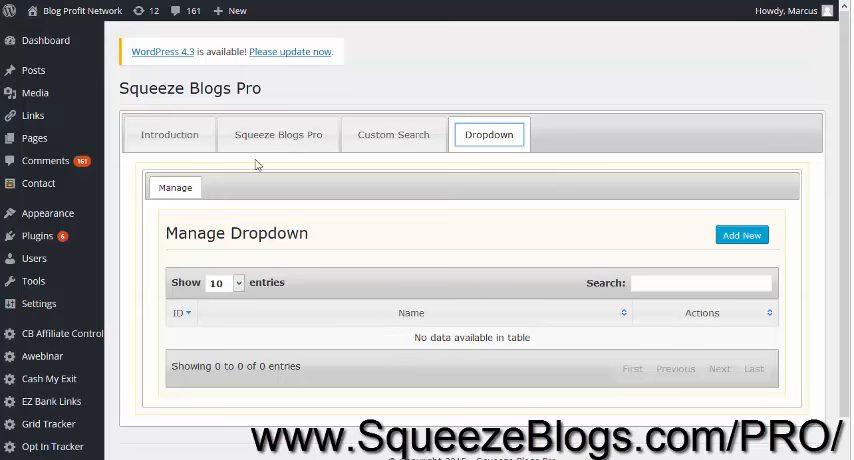
left_click(276, 134)
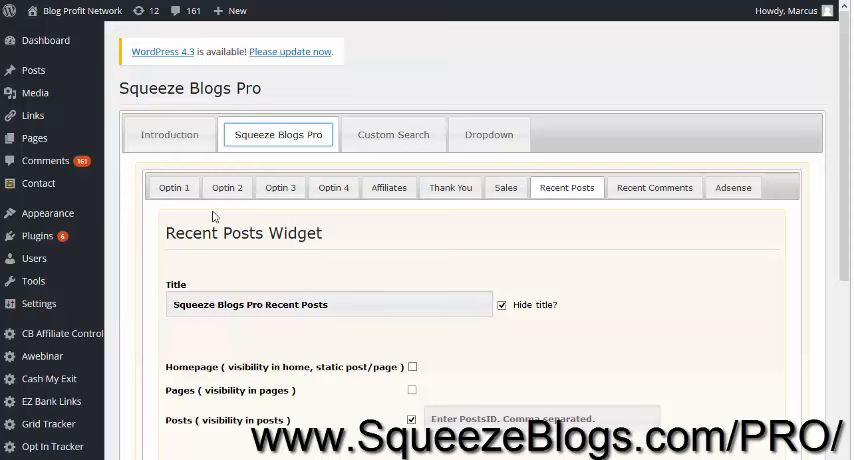
mouse_move(220, 236)
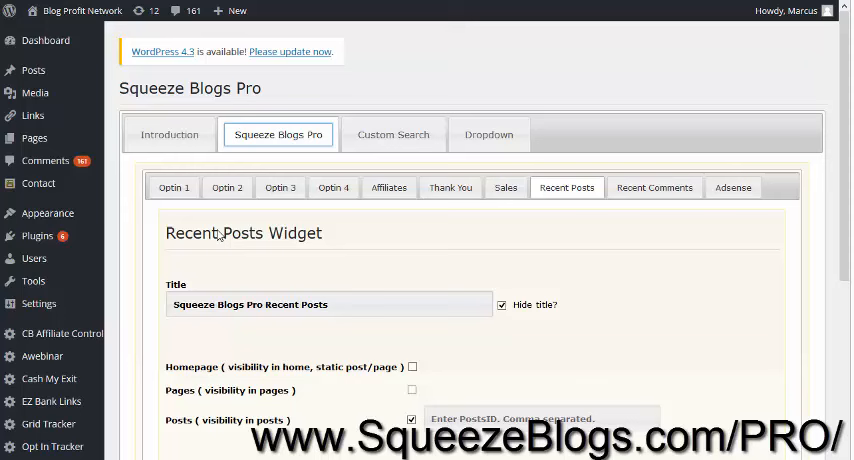
mouse_move(316, 216)
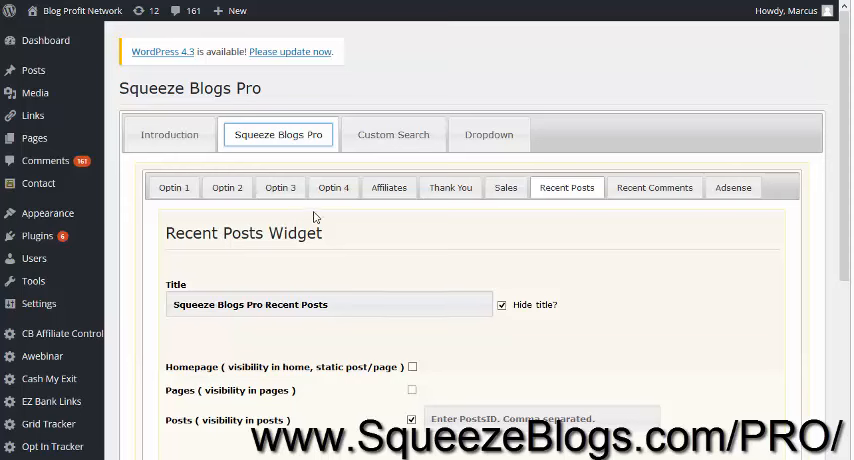
mouse_move(488, 134)
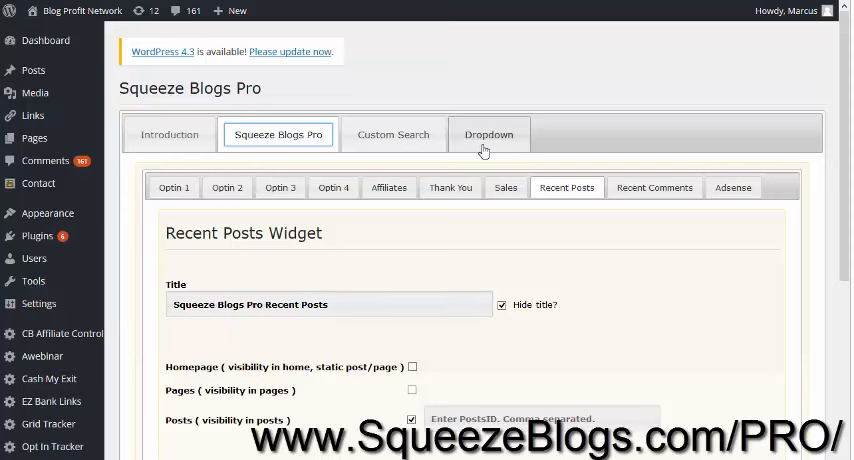
mouse_move(392, 140)
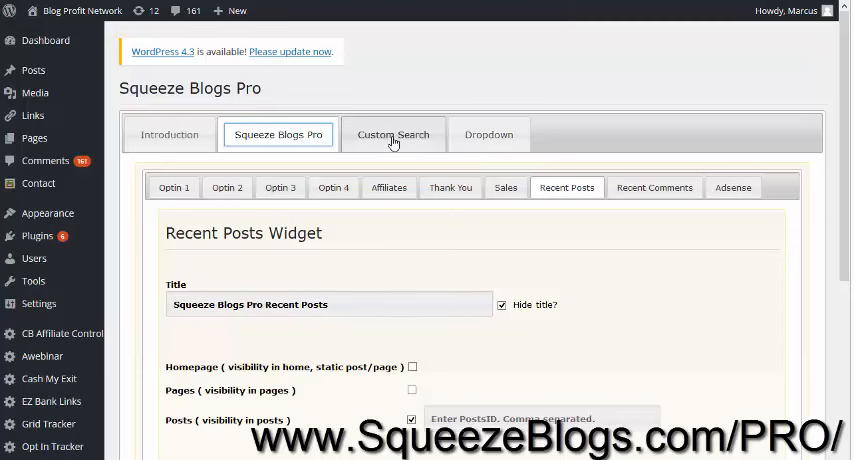